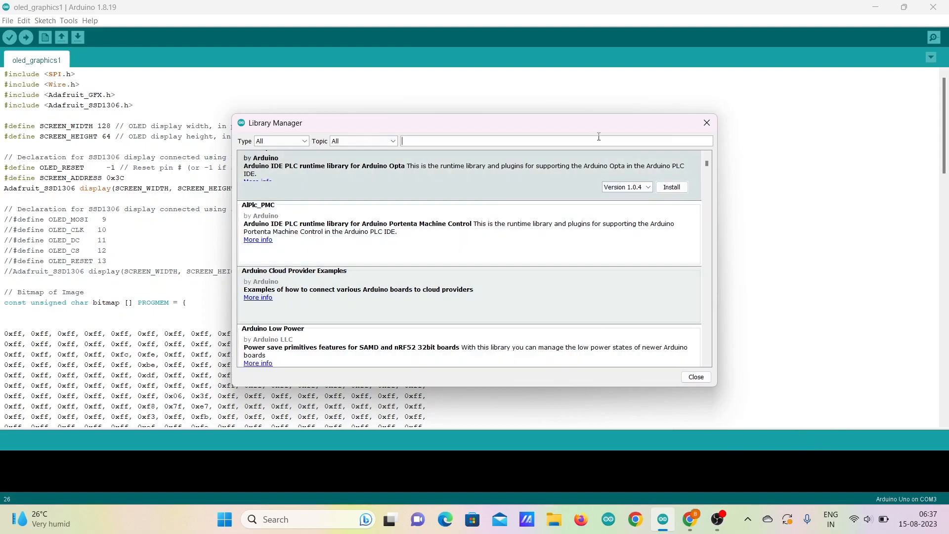
# Search the Library Manager for 'adafruit g' and install the Adafruit GFX Library 1.11.7
pyautogui.write('adafruit gfx')
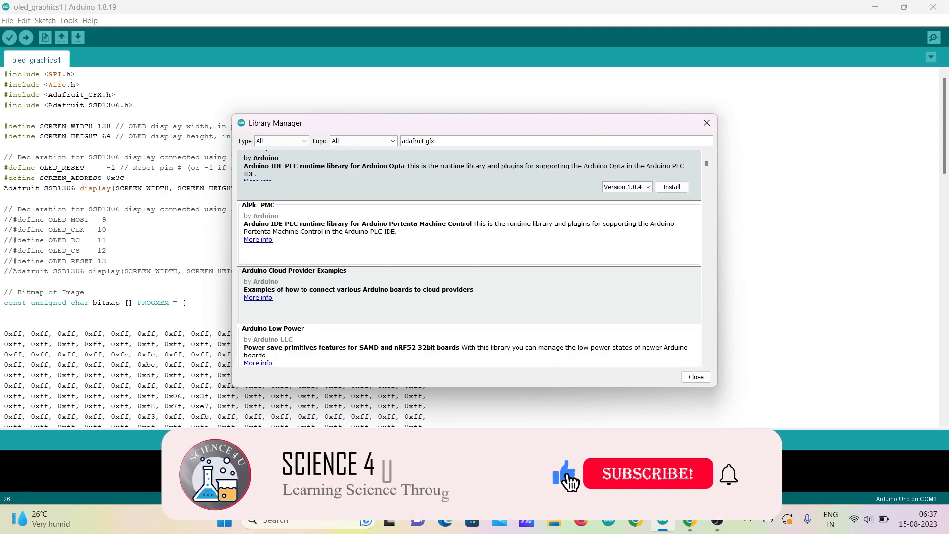
pyautogui.click(648, 473)
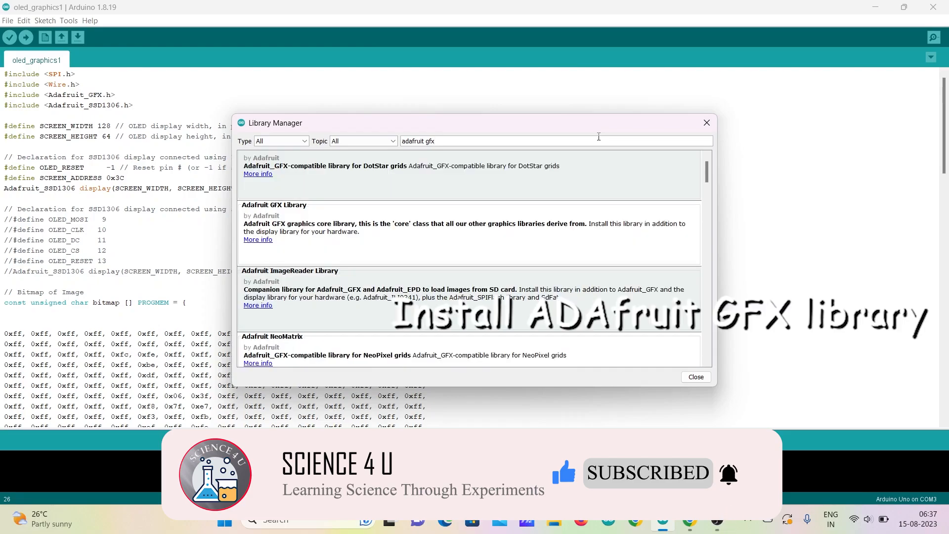
pyautogui.click(675, 254)
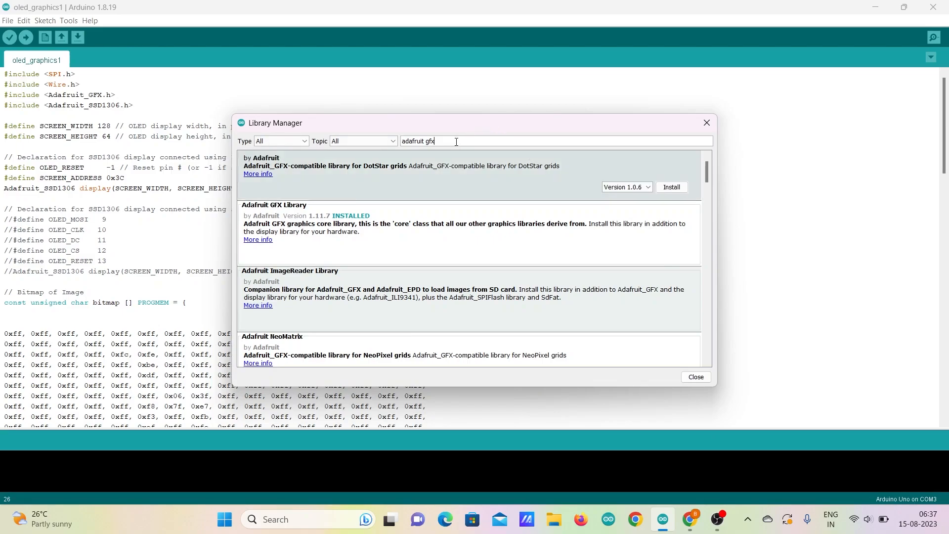
pyautogui.press('BackSpace')
pyautogui.write('ssd1306')
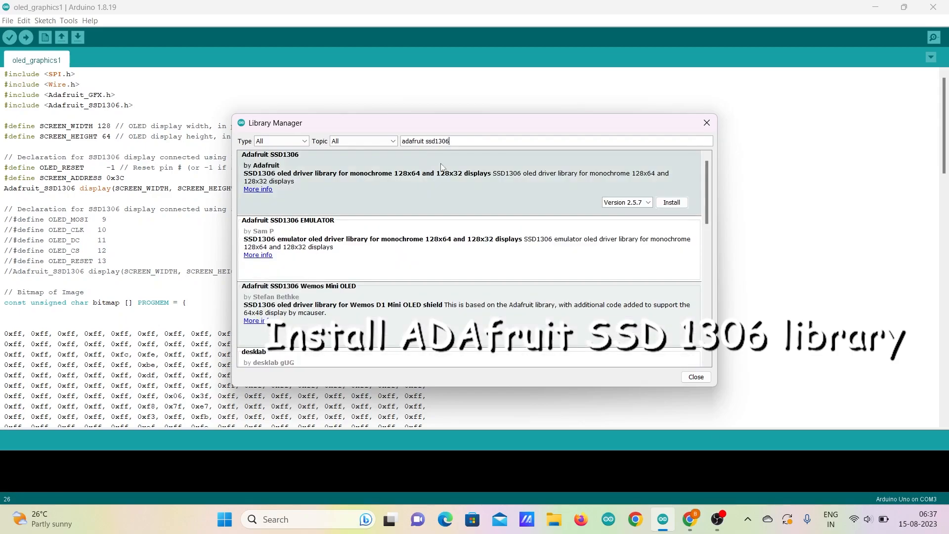
# Install the Adafruit SSD1306 library and close the Library Manager
pyautogui.click(672, 202)
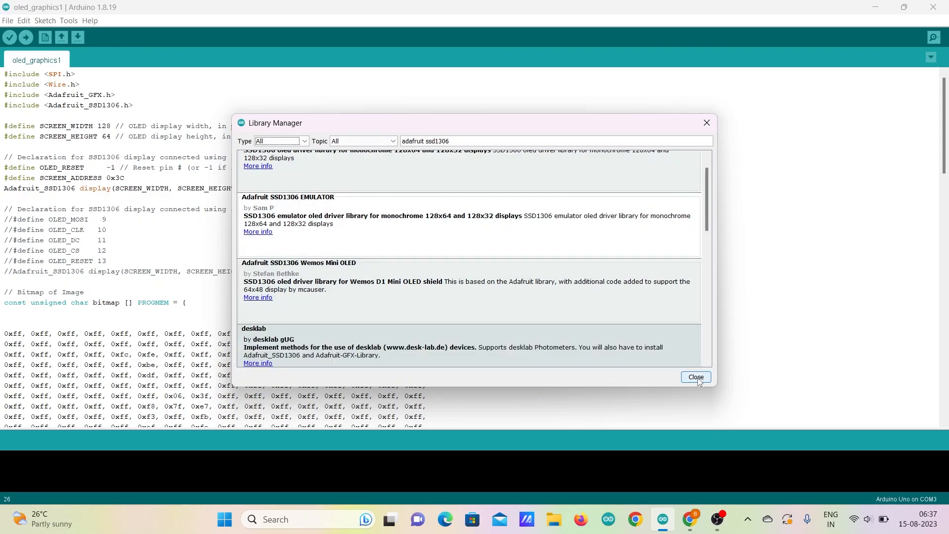
pyautogui.click(696, 377)
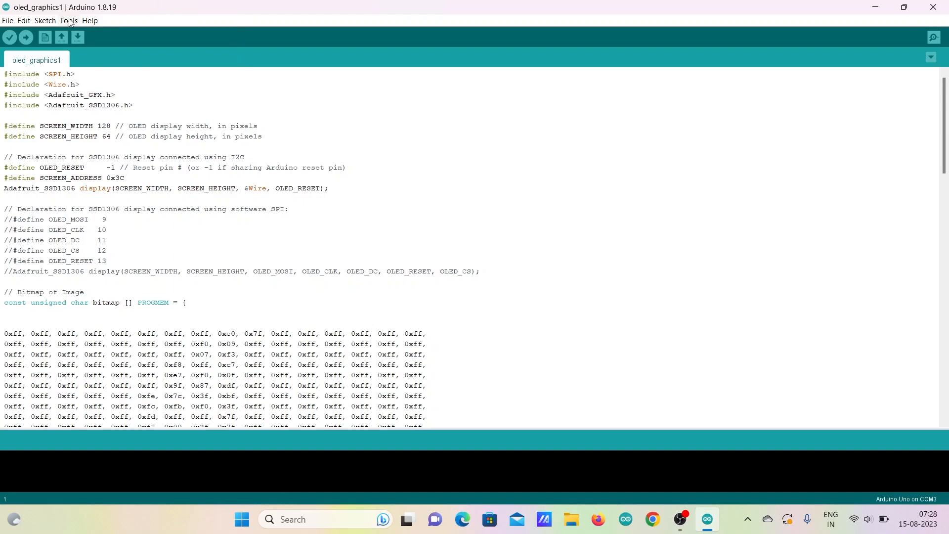
# Set the upload port to COM3 (Arduino Uno) from the Tools menu
pyautogui.click(69, 21)
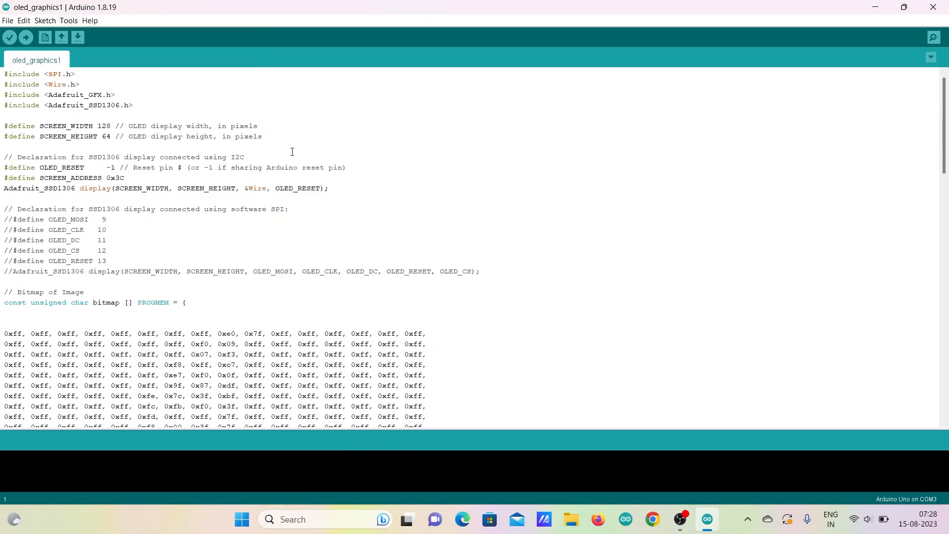
pyautogui.click(68, 21)
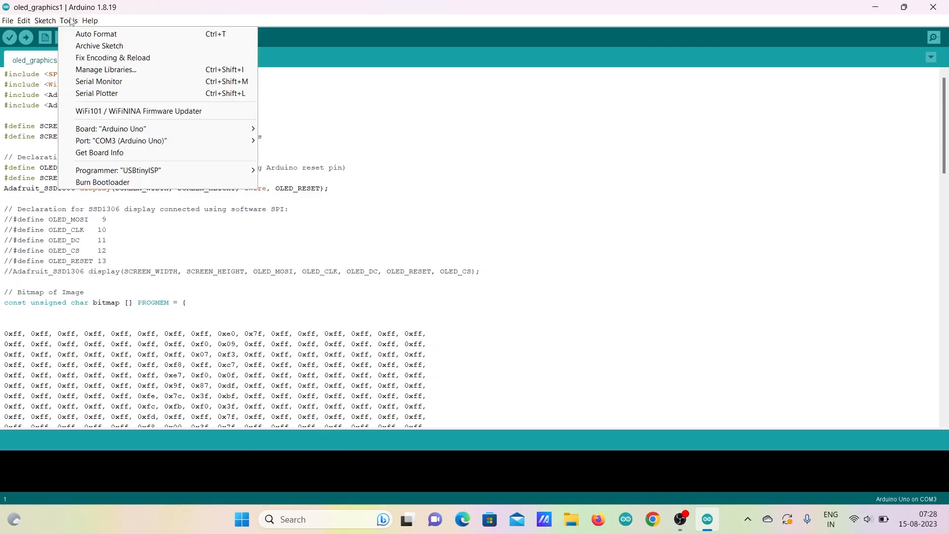
pyautogui.moveTo(153, 141)
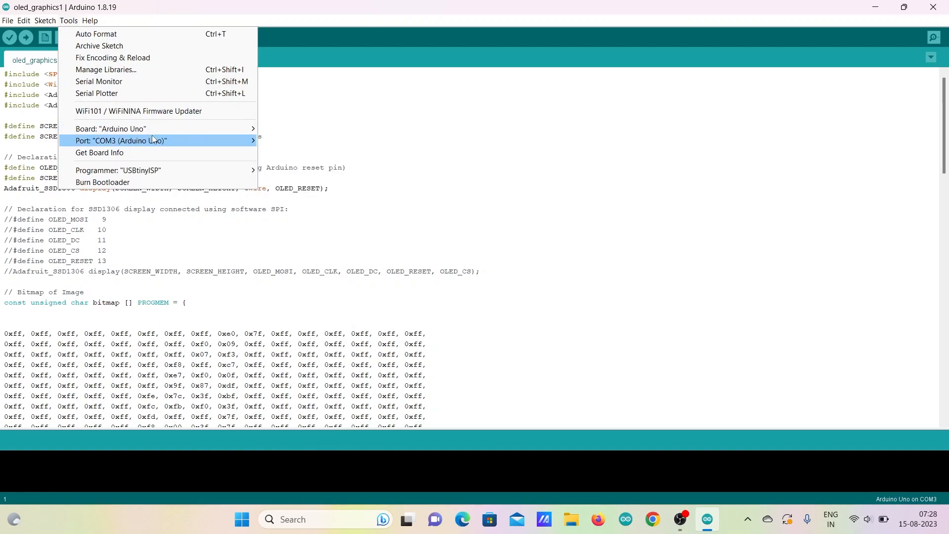
pyautogui.click(148, 141)
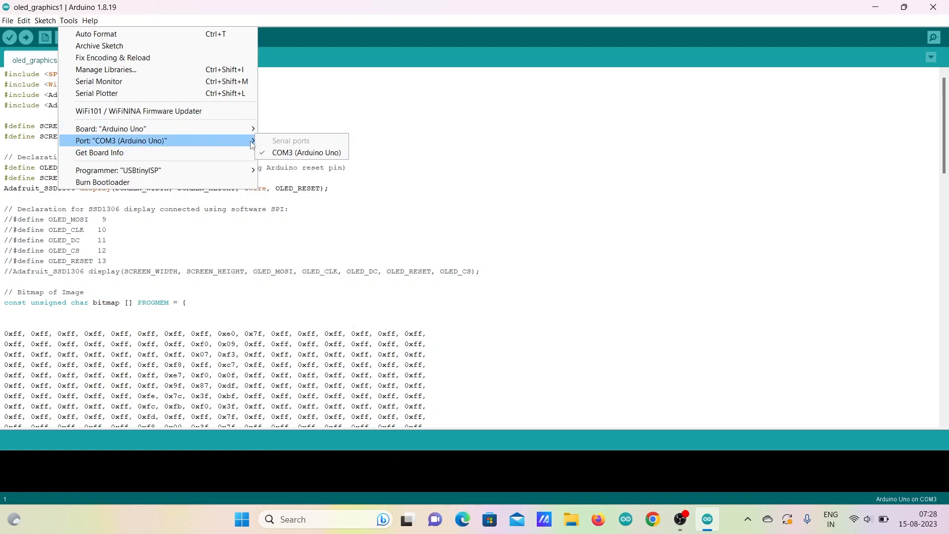
pyautogui.click(347, 157)
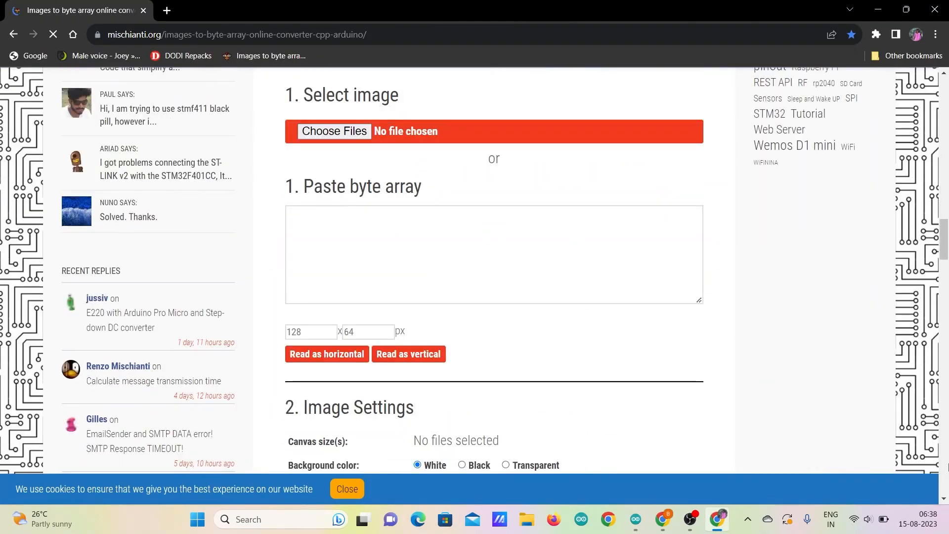
# Choose fish.png as the source image in image2cpp
pyautogui.click(334, 132)
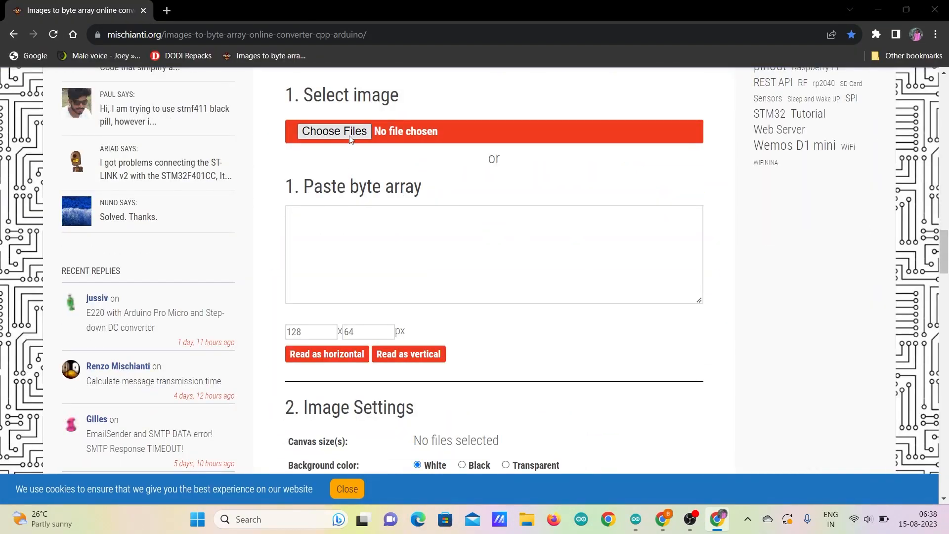
pyautogui.click(334, 130)
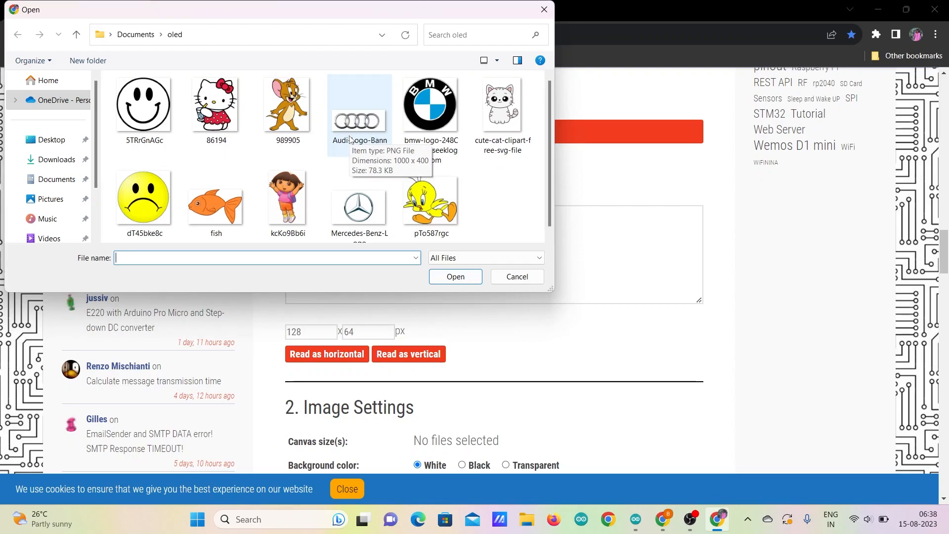
pyautogui.doubleClick(216, 196)
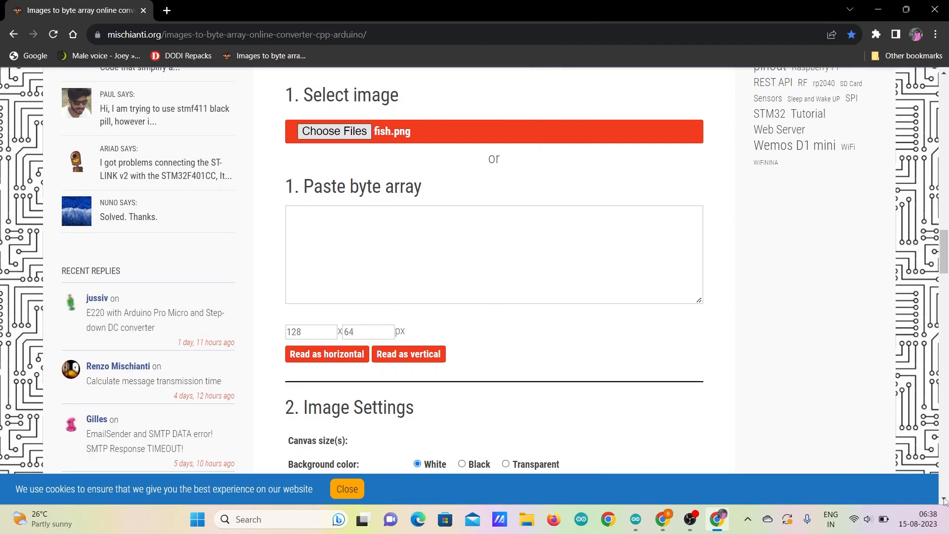
# Set canvas height 64, scale to fit keeping proportions, and centre the fish horizontally and vertically
pyautogui.scroll(-3)
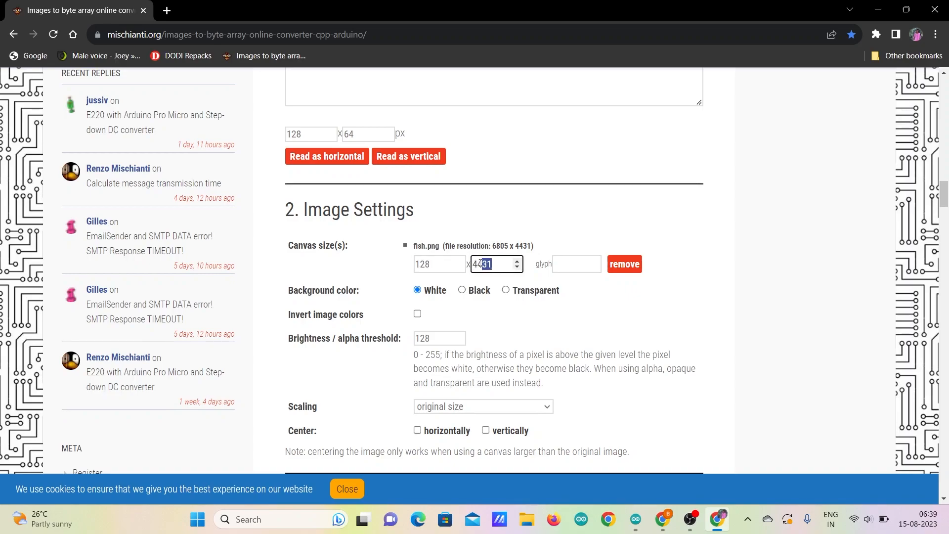
pyautogui.write('64')
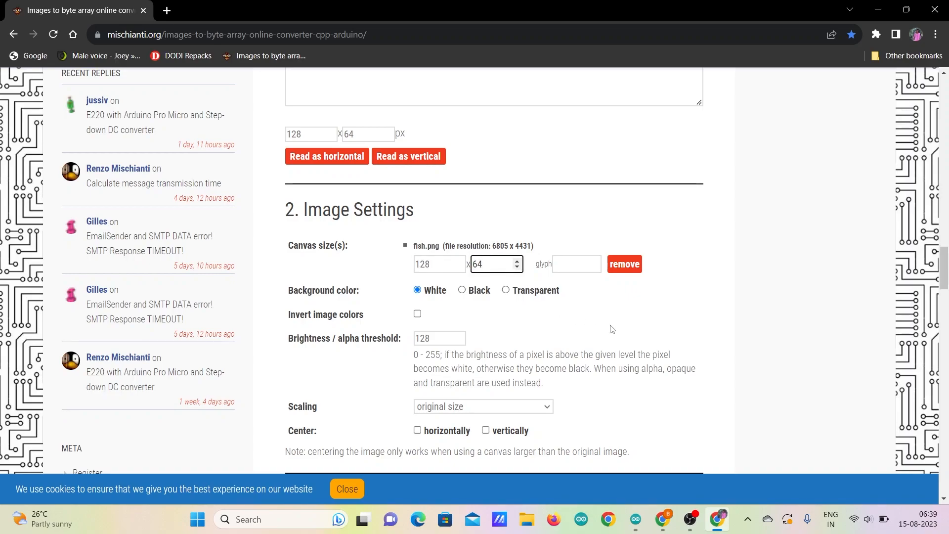
pyautogui.scroll(-3)
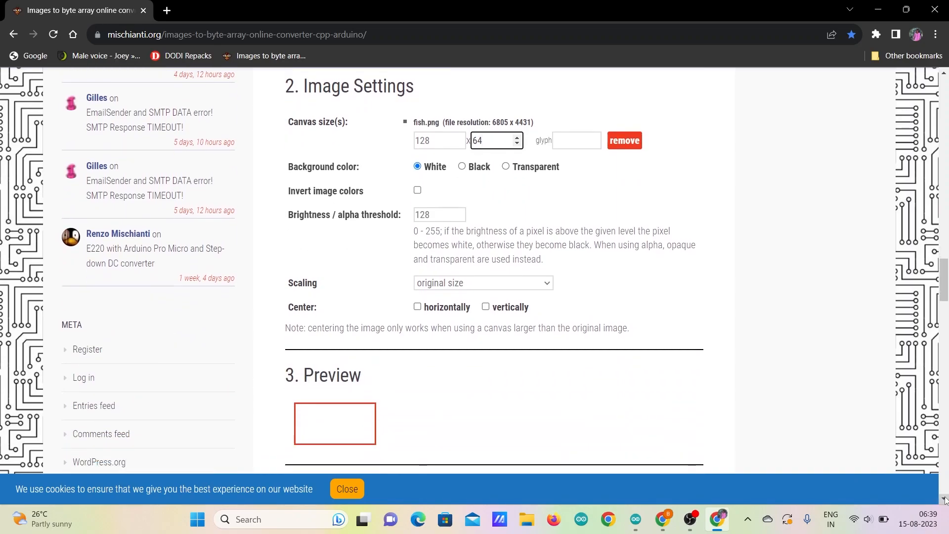
pyautogui.scroll(-3)
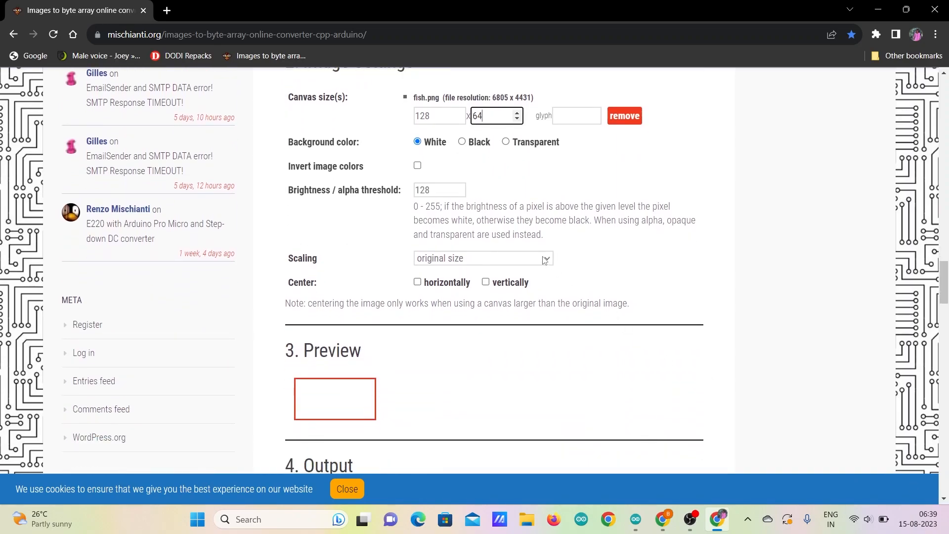
pyautogui.click(483, 258)
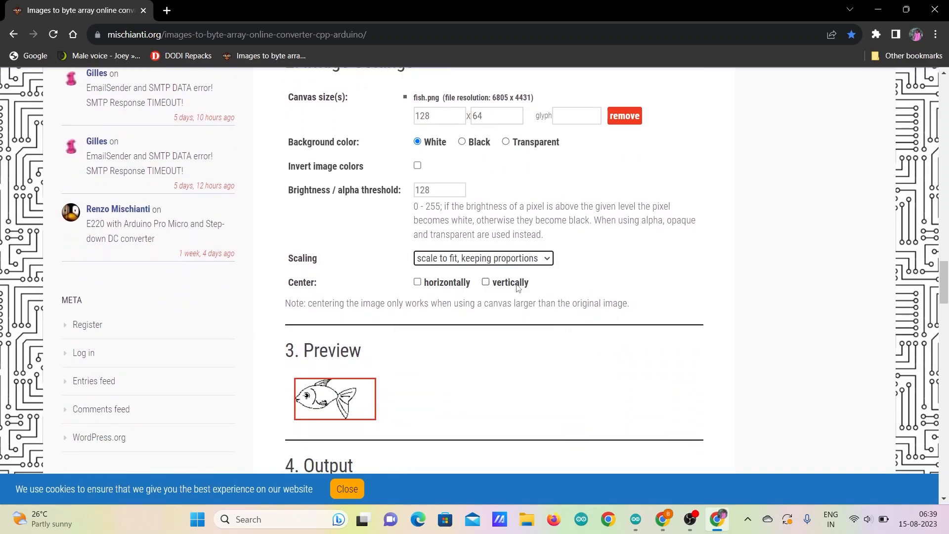
pyautogui.click(417, 282)
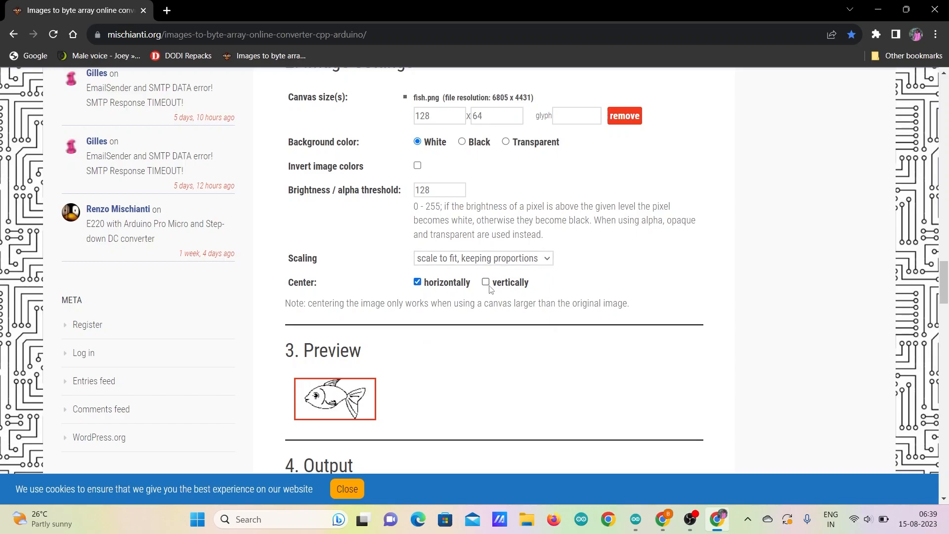
pyautogui.click(487, 282)
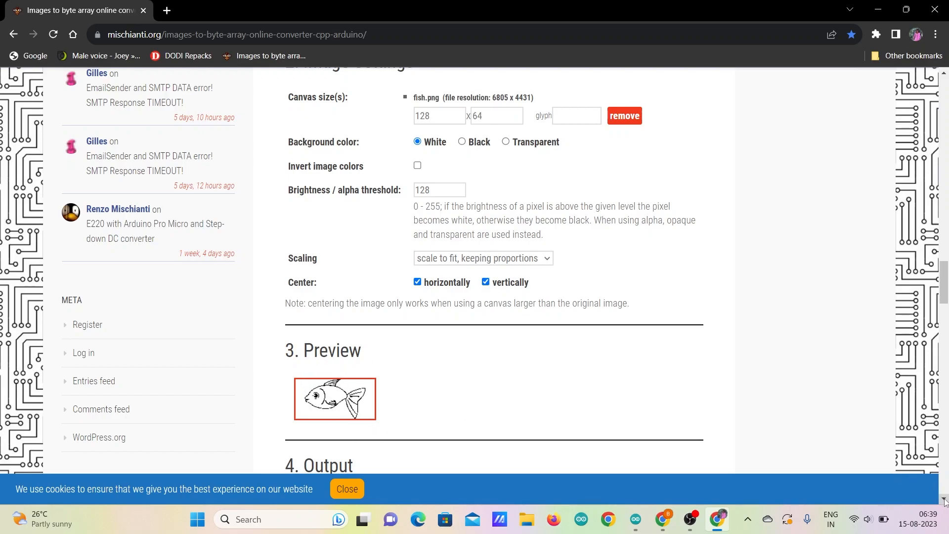
pyautogui.scroll(-3)
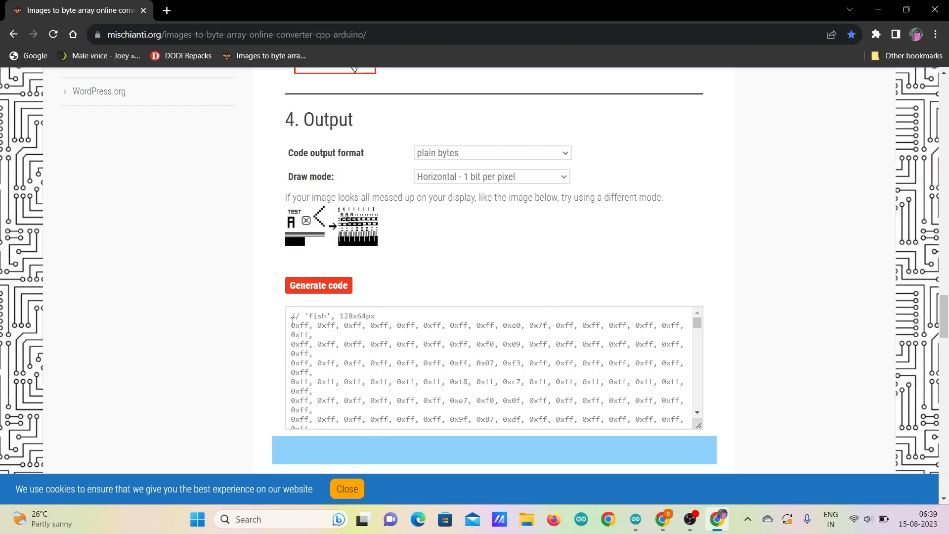
# Select all of the generated 128x64 fish byte array in the output box
pyautogui.moveTo(291, 326); pyautogui.dragTo(363, 344)
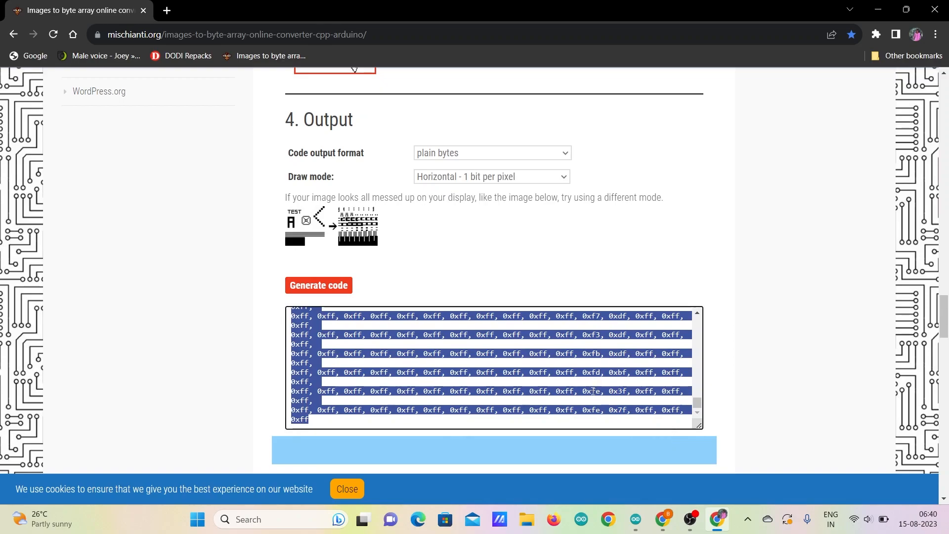
pyautogui.moveTo(715, 434)
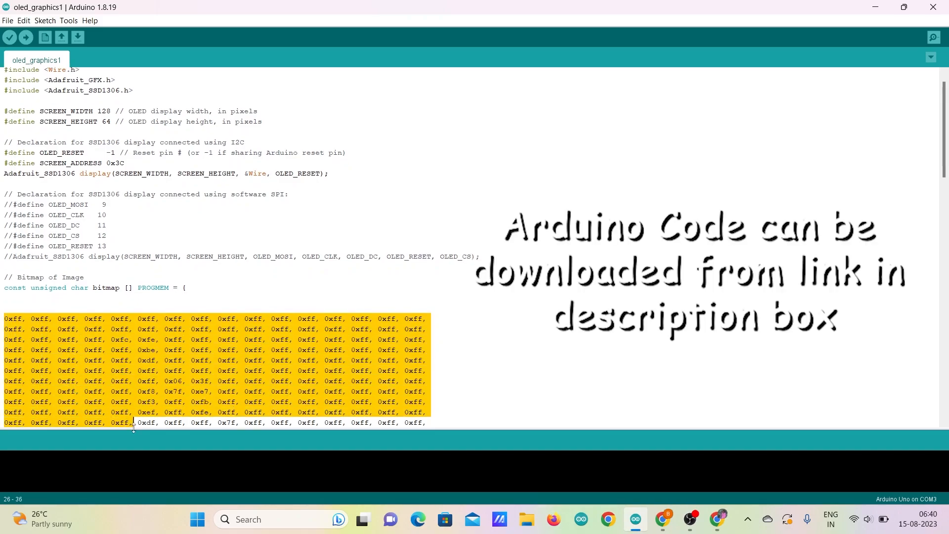
# Replace the old bitmap bytes with the fish array and upload the sketch to the board
pyautogui.scroll(-3)
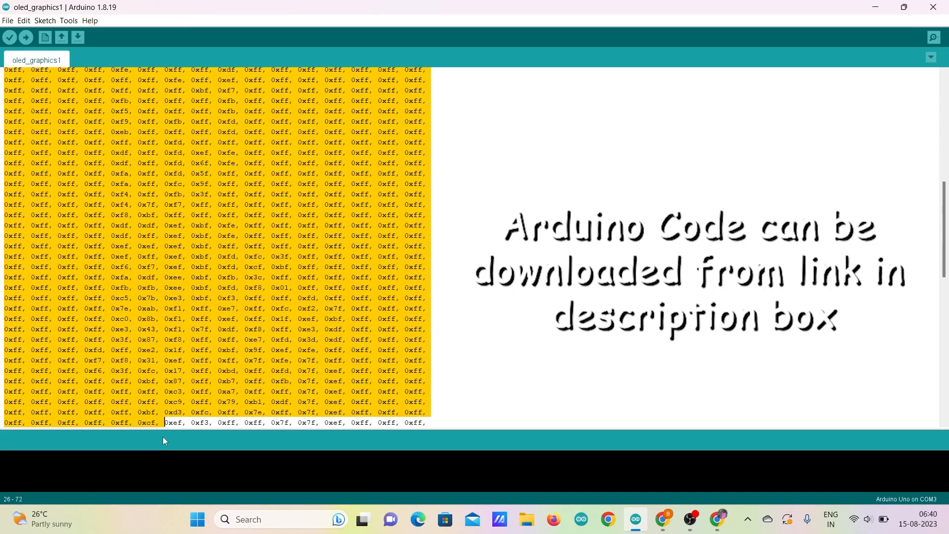
pyautogui.scroll(-3)
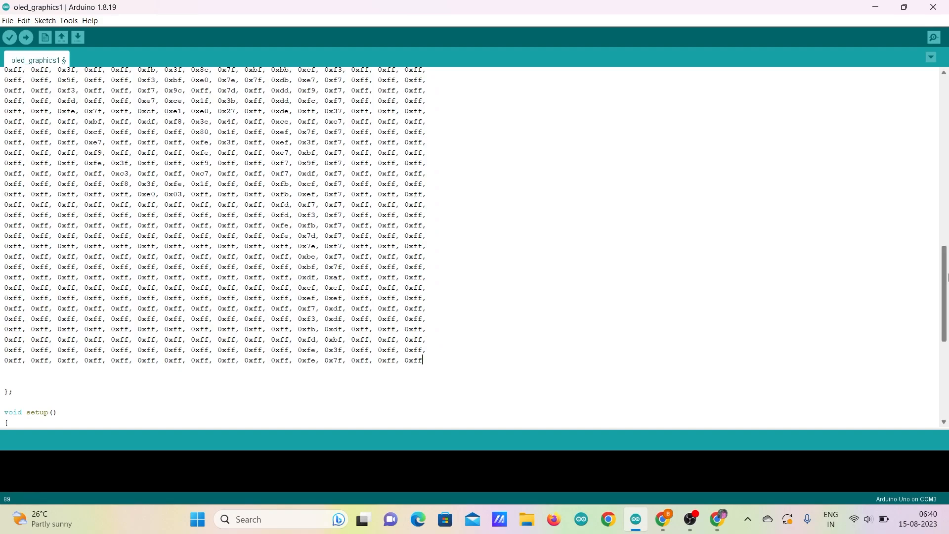
pyautogui.scroll(3)
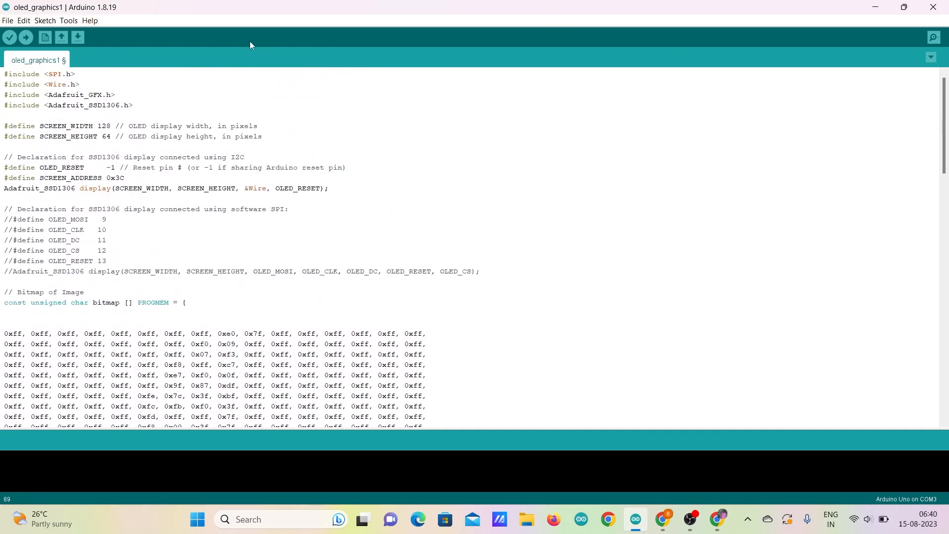
pyautogui.click(25, 38)
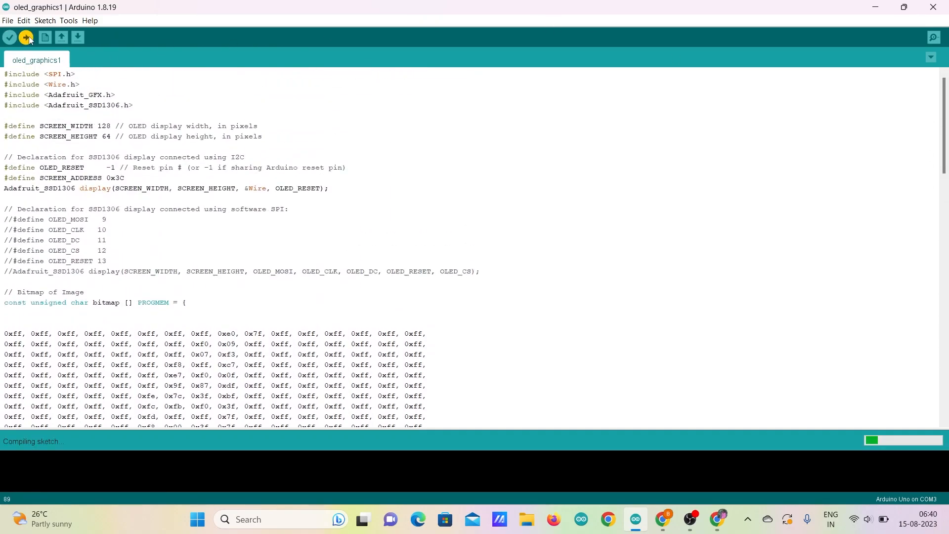